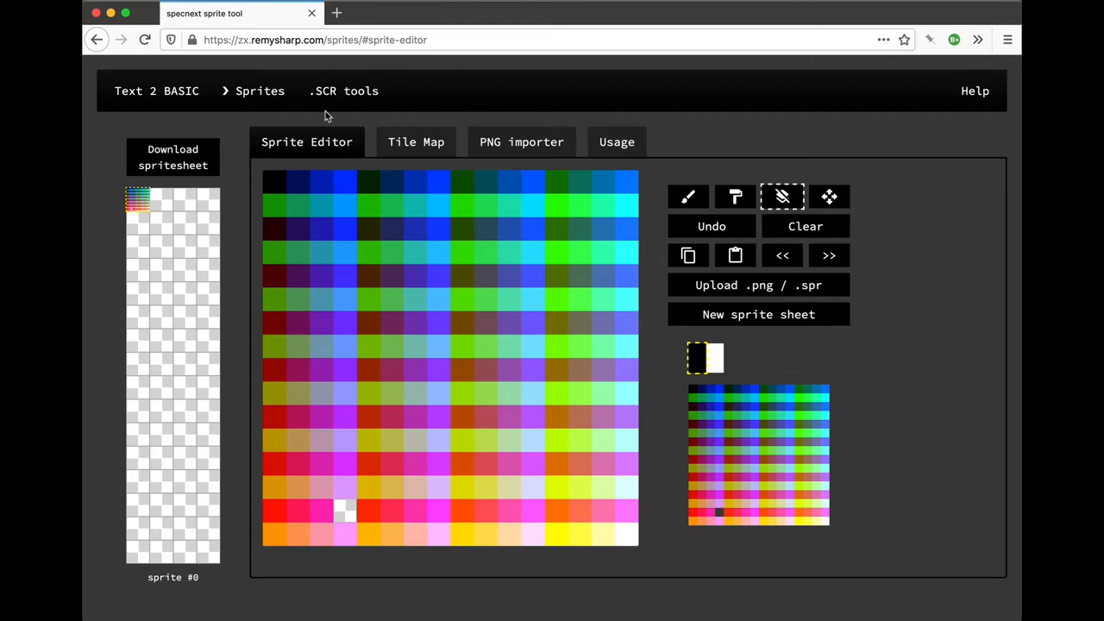
mouse_move(473, 99)
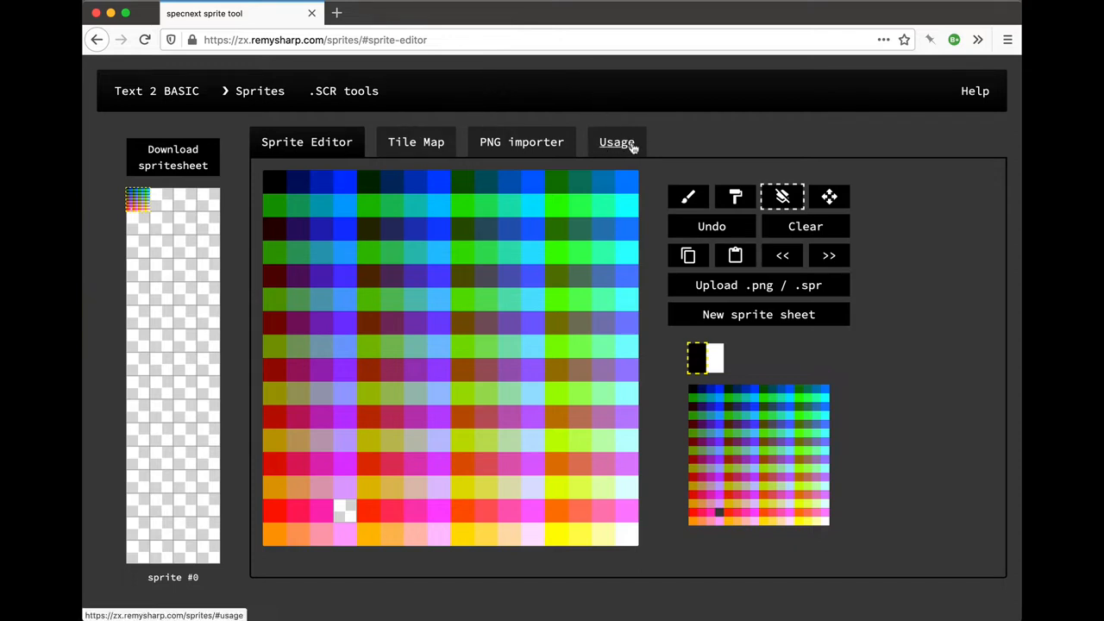
Step: Check the keyboard shortcut reference, then open the Tile Map editor with its empty 16×12 map
click(617, 141)
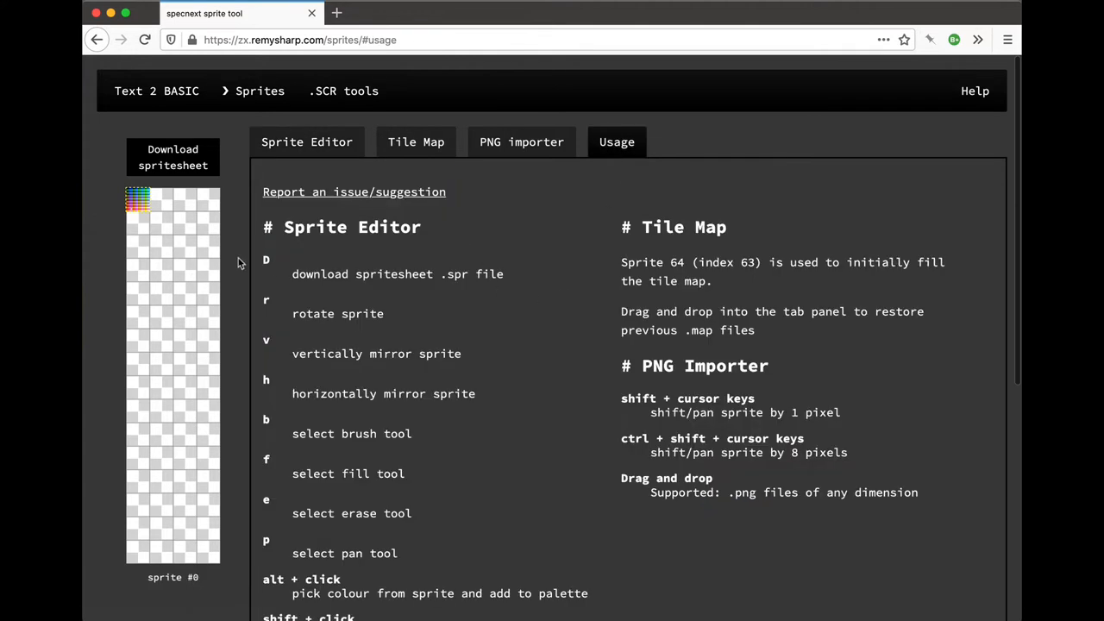
mouse_move(542, 508)
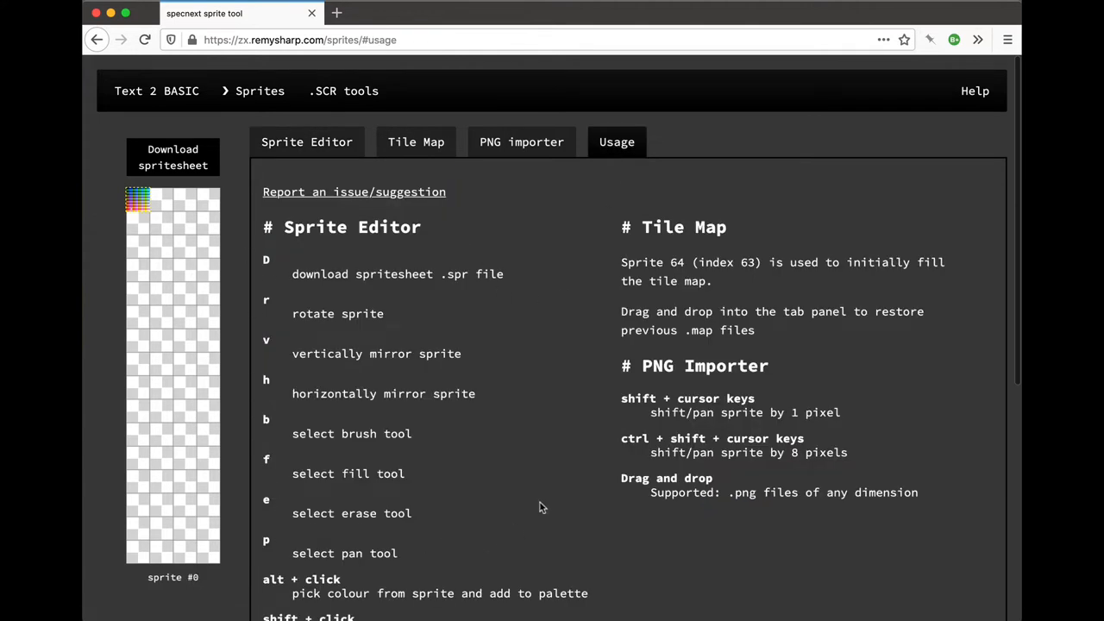
scroll(down, 3)
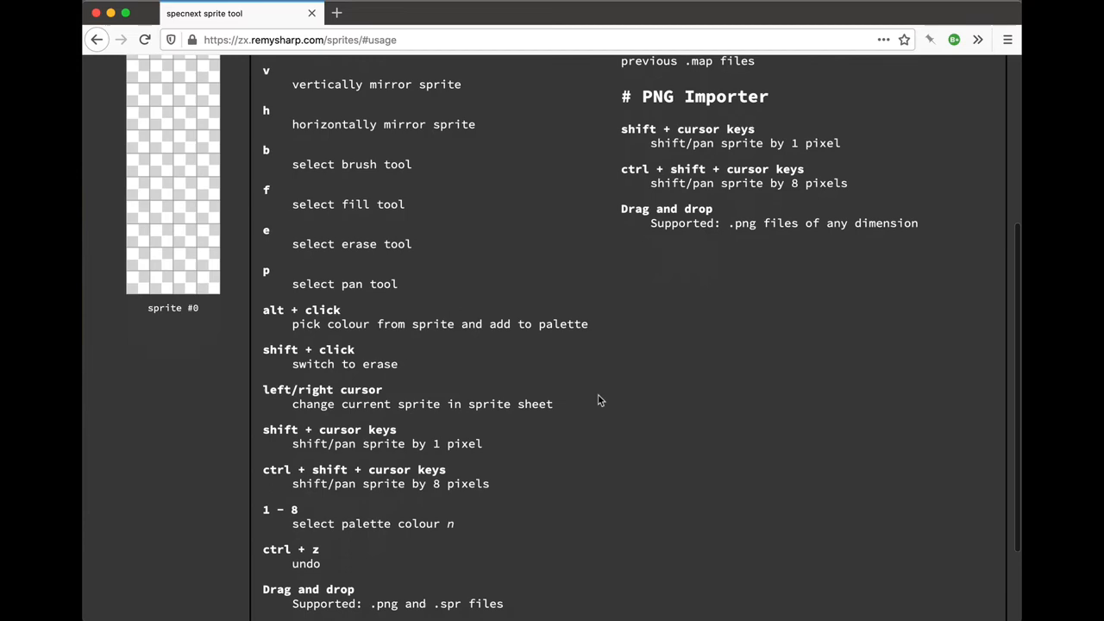
click(307, 141)
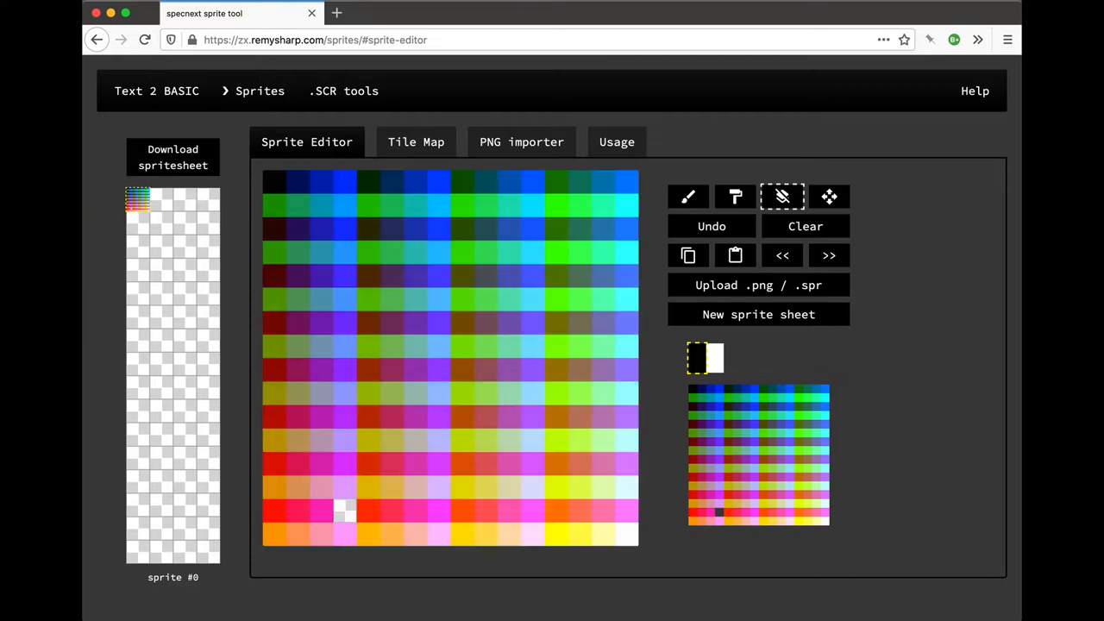
mouse_move(384, 200)
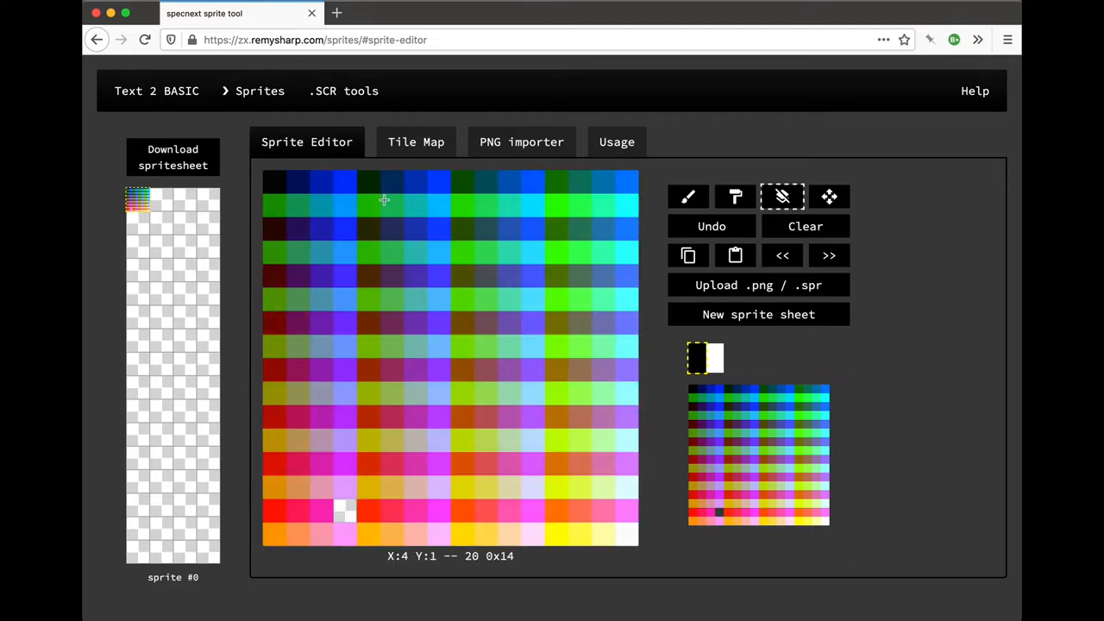
click(416, 141)
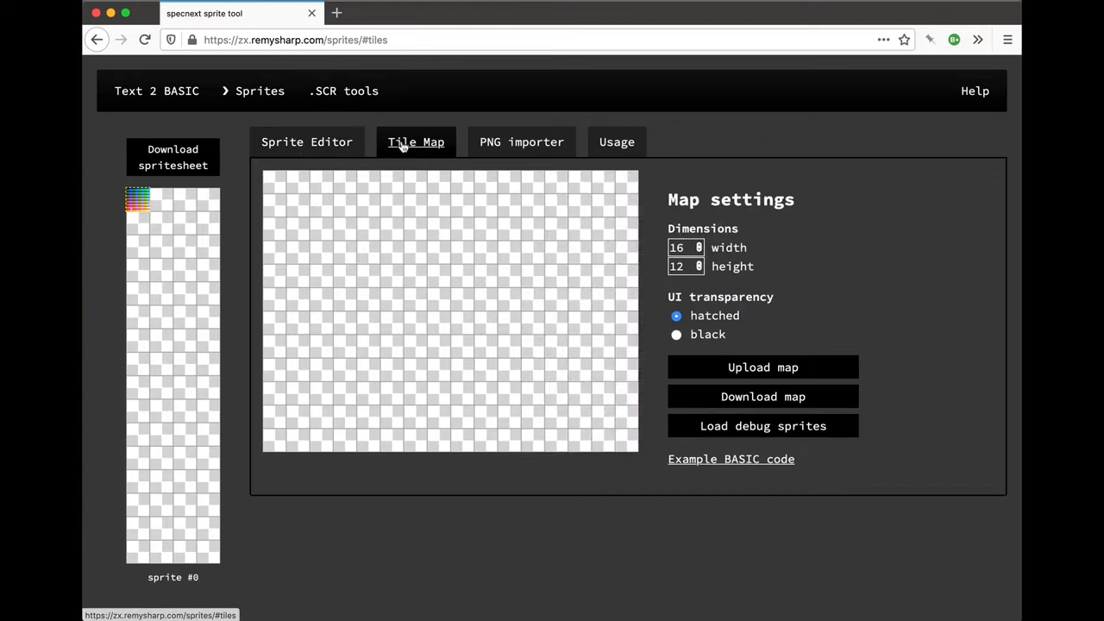
mouse_move(663, 250)
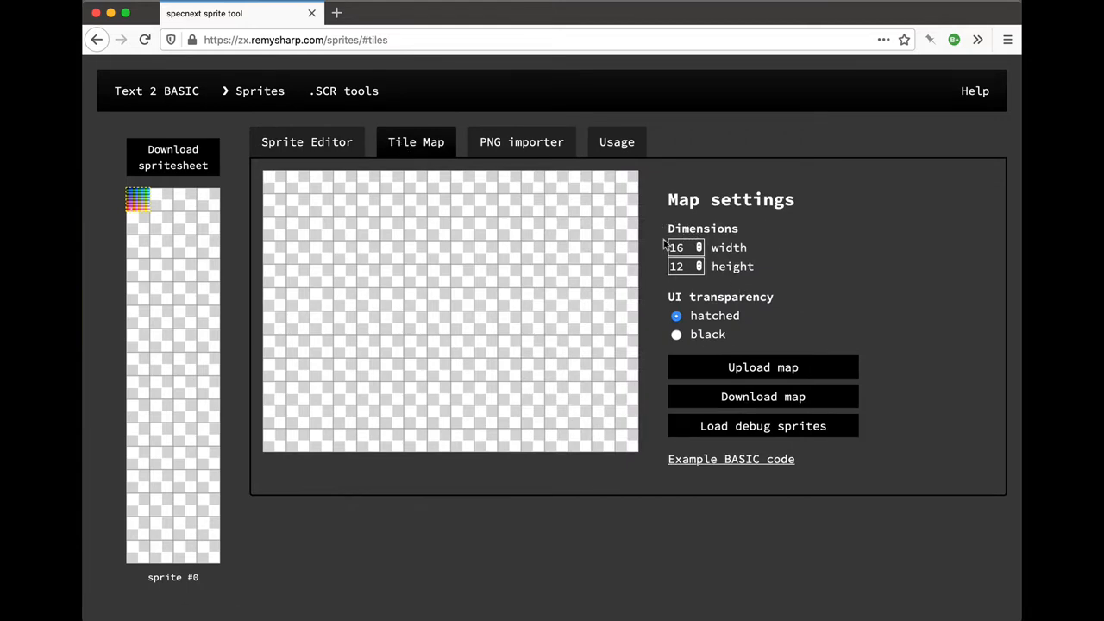
mouse_move(662, 242)
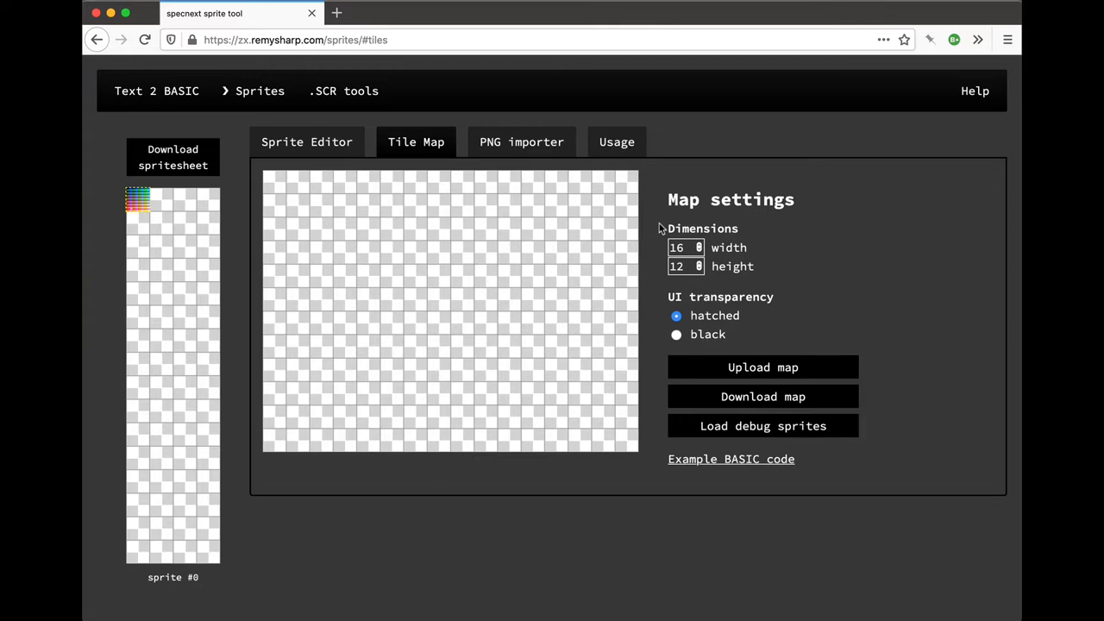
mouse_move(272, 271)
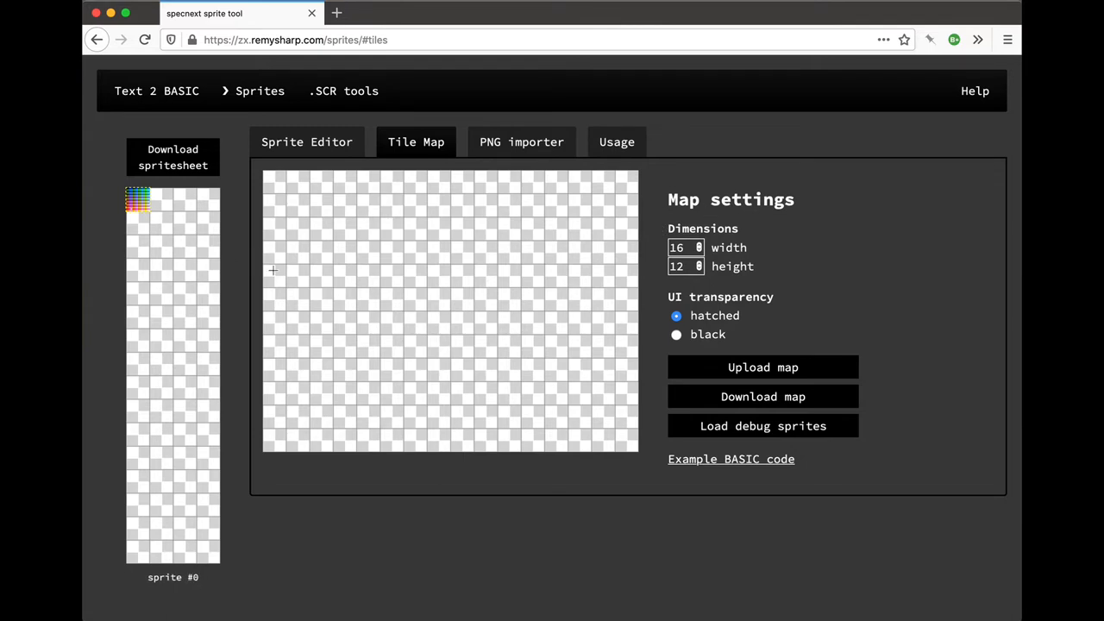
mouse_move(798, 292)
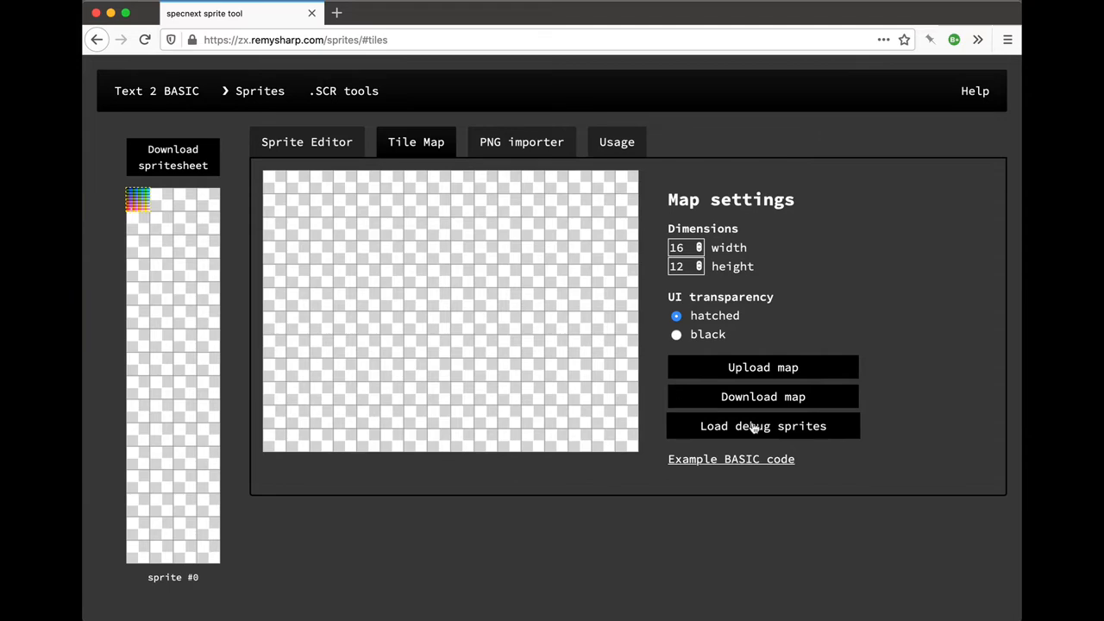
mouse_move(758, 428)
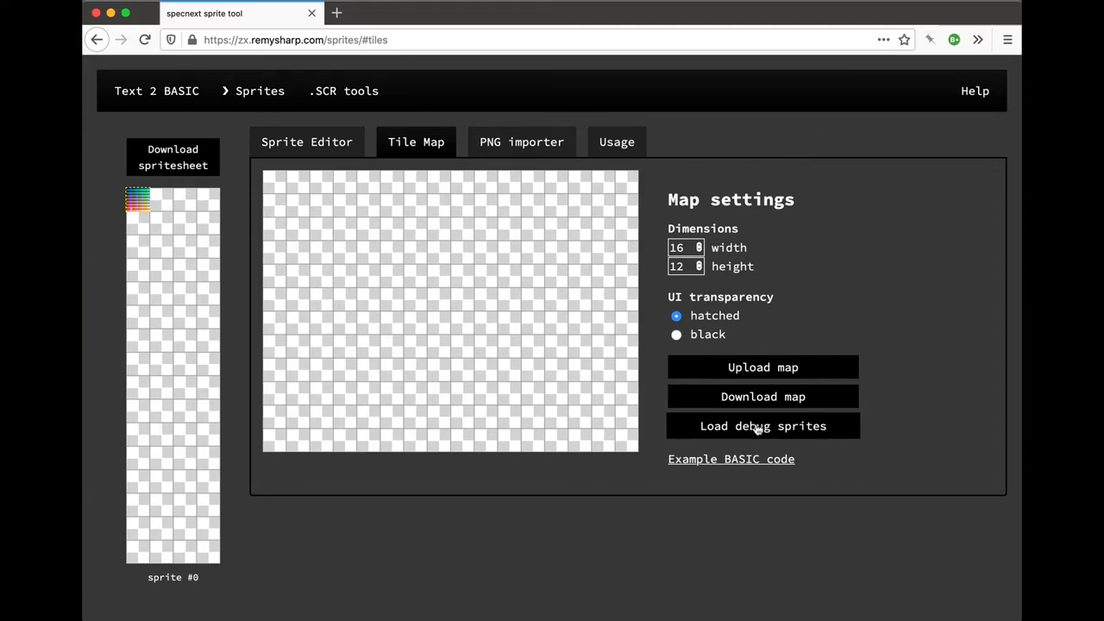
Step: Load the numbered debug sprites into the sheet and pick sprite 7 for painting
click(762, 425)
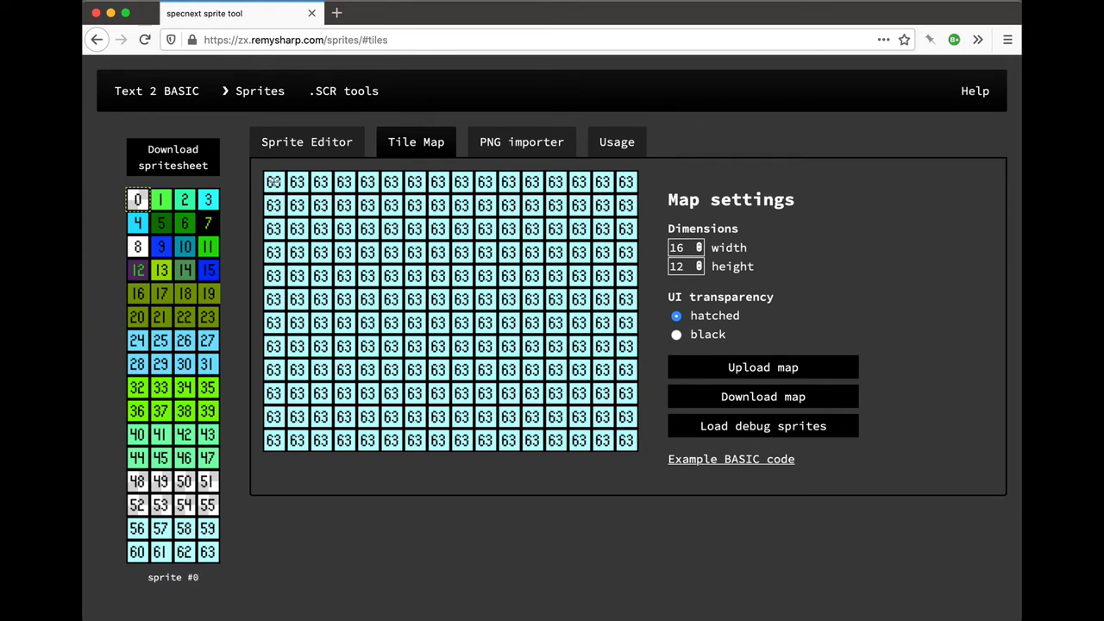
mouse_move(241, 180)
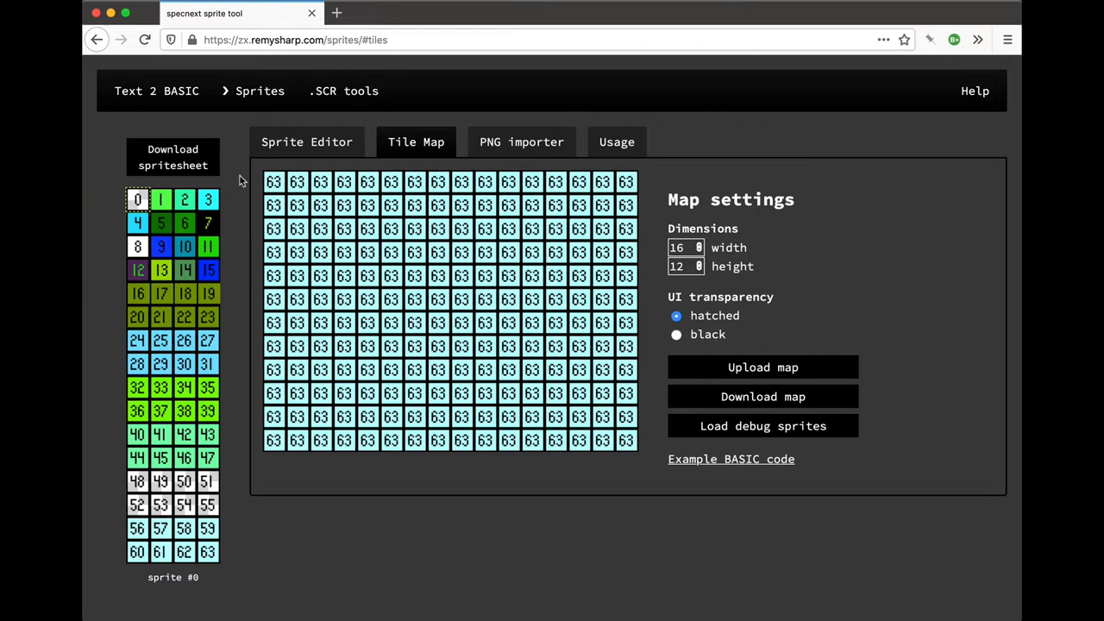
click(207, 222)
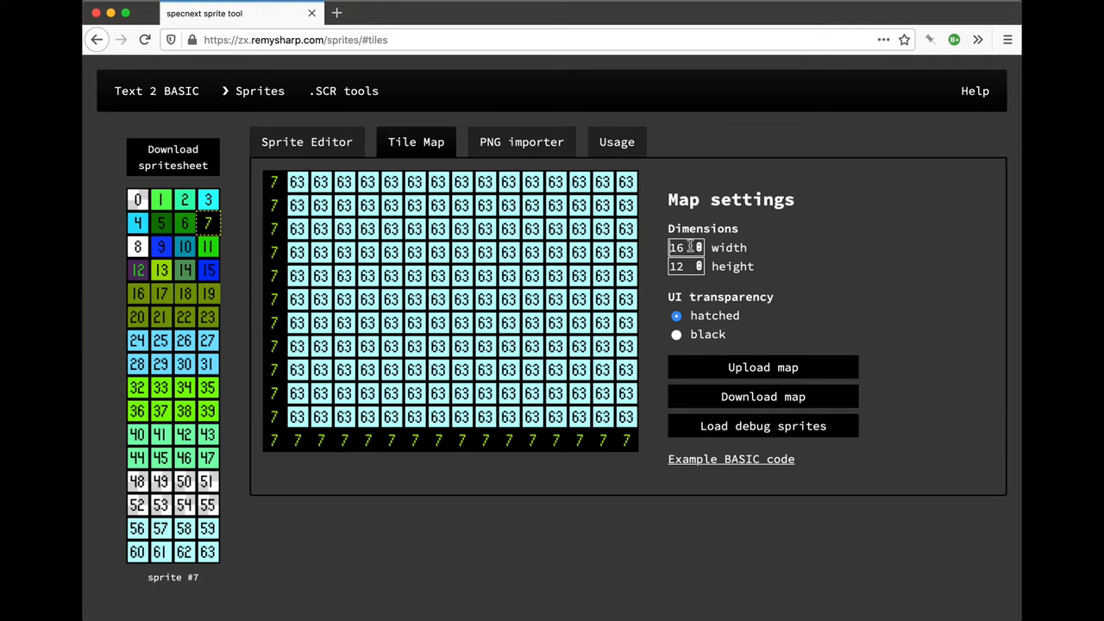
Step: Set the map width to 32 and paint tile 35 down the fourth column and along the bottom row
text(25)
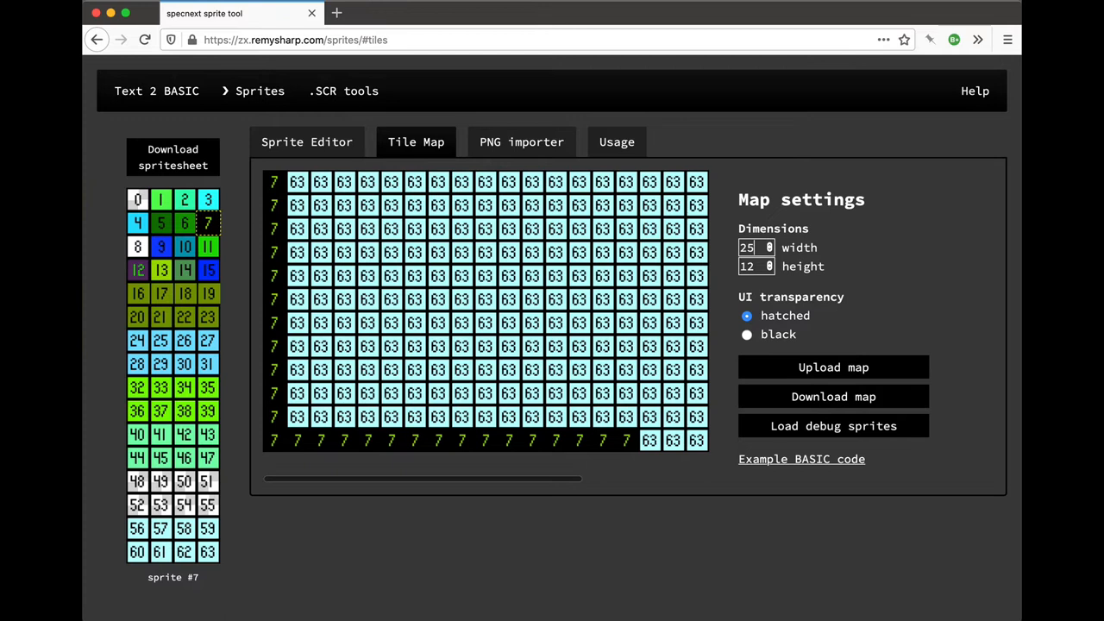
text(32)
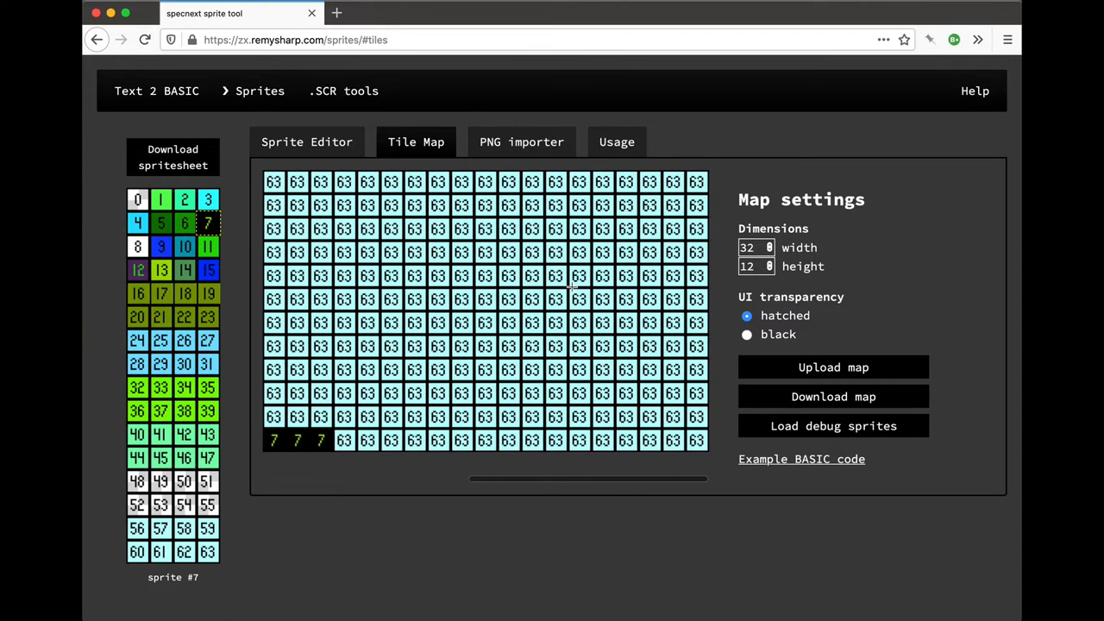
click(208, 388)
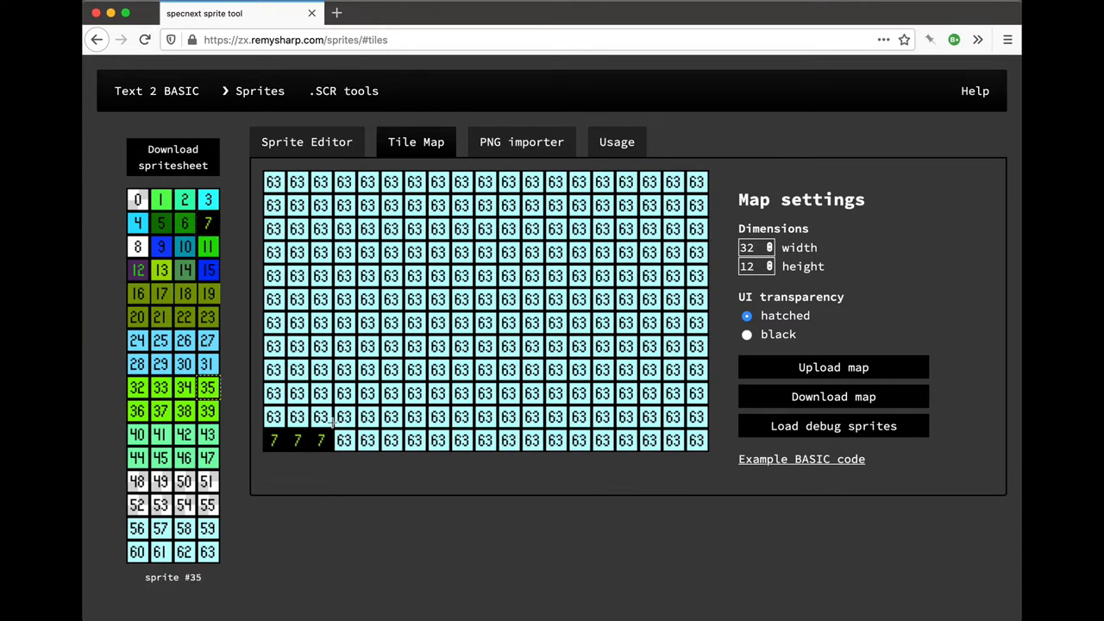
drag(343, 181, 343, 276)
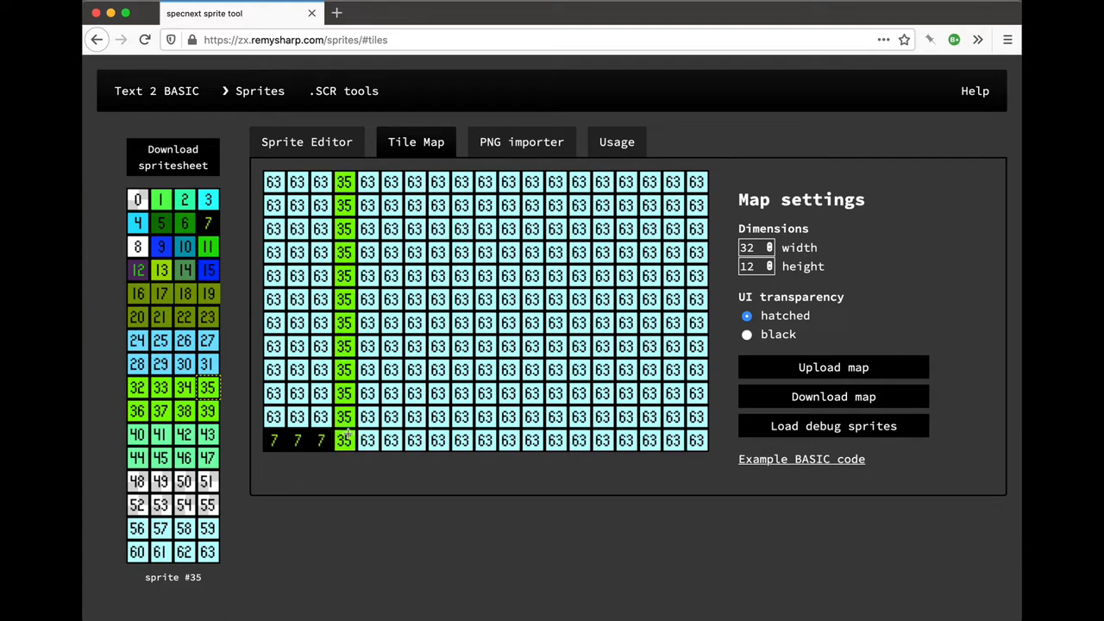
drag(366, 440, 626, 440)
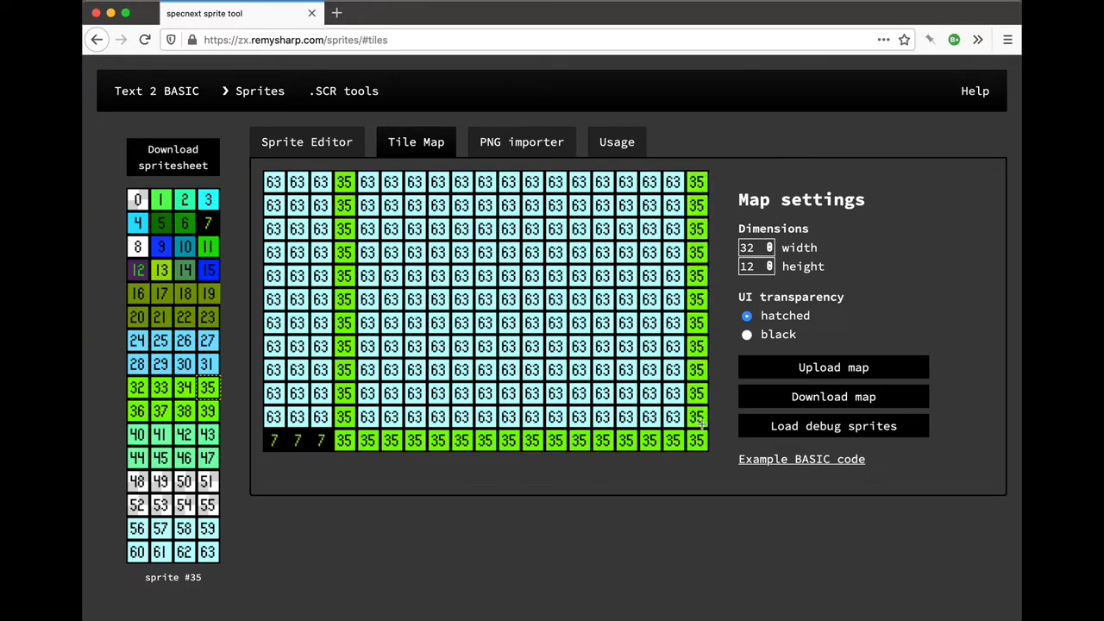
Step: Download the tile map under the file name wide.map
click(832, 396)
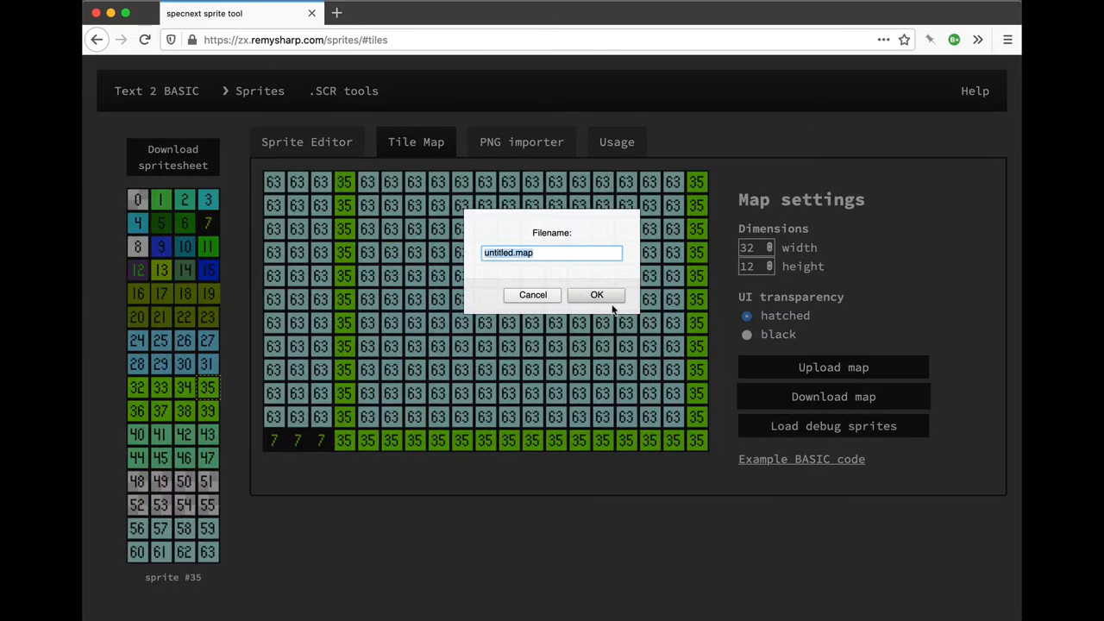
text(wide.ma)
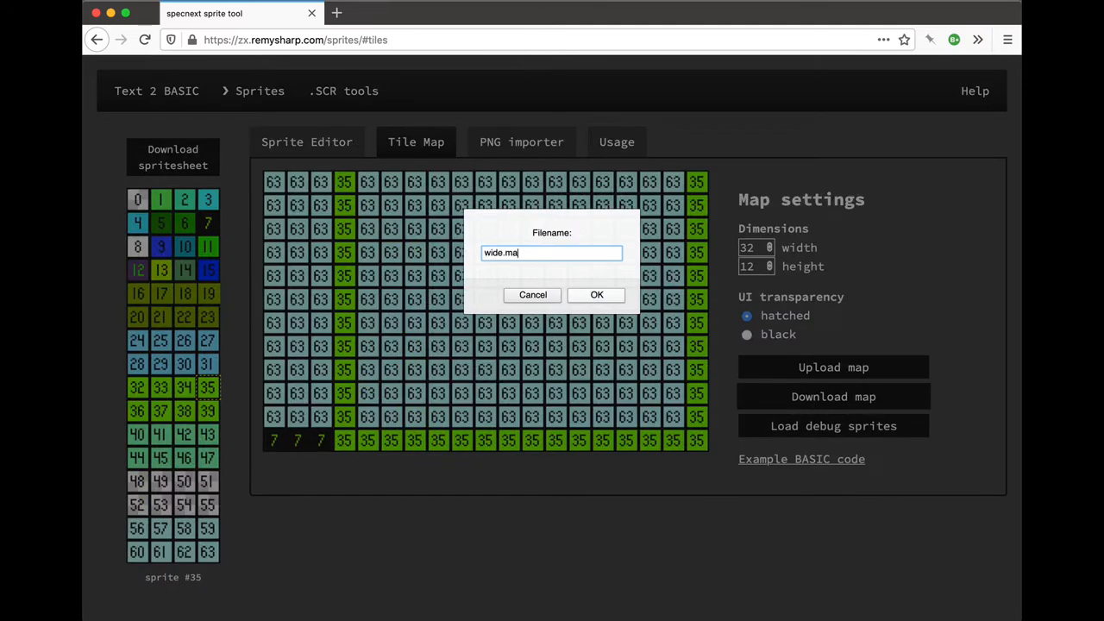
click(596, 295)
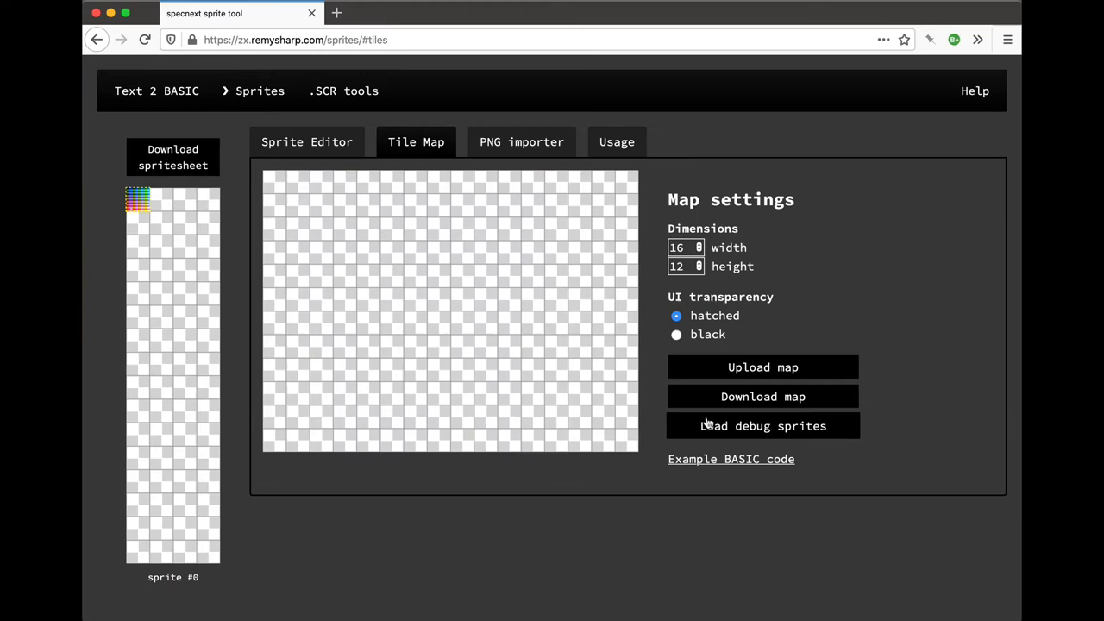
Step: Refill the 16×12 map with the debug sprites and enter the value 32
click(763, 425)
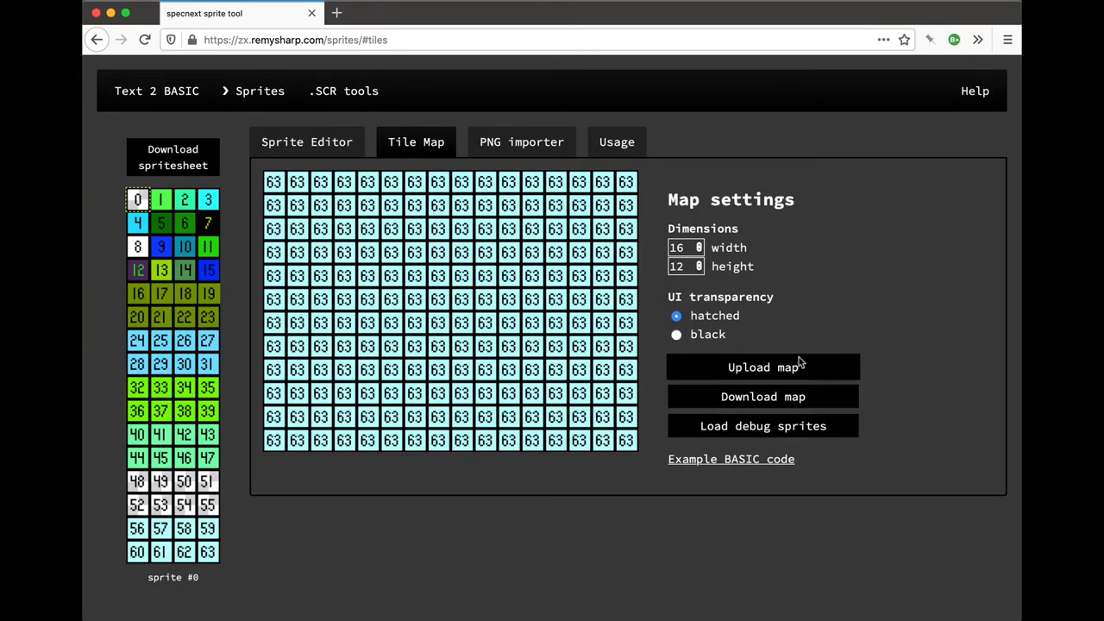
mouse_move(556, 283)
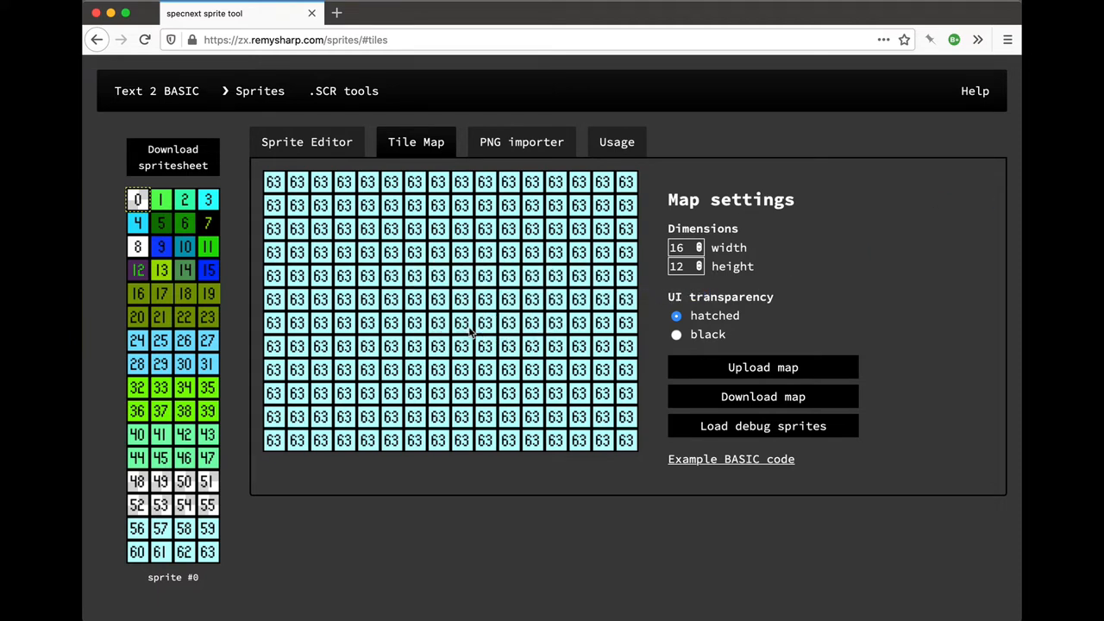
text(32)
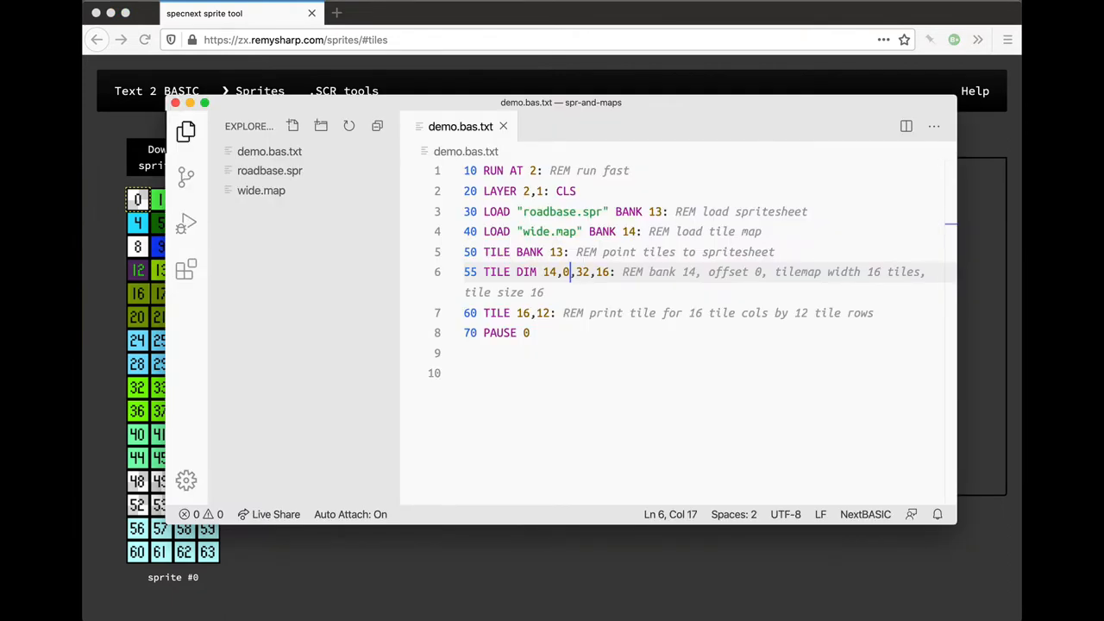
Step: In demo.bas.txt, select the 32 map-width value on the TILE DIM line
click(716, 211)
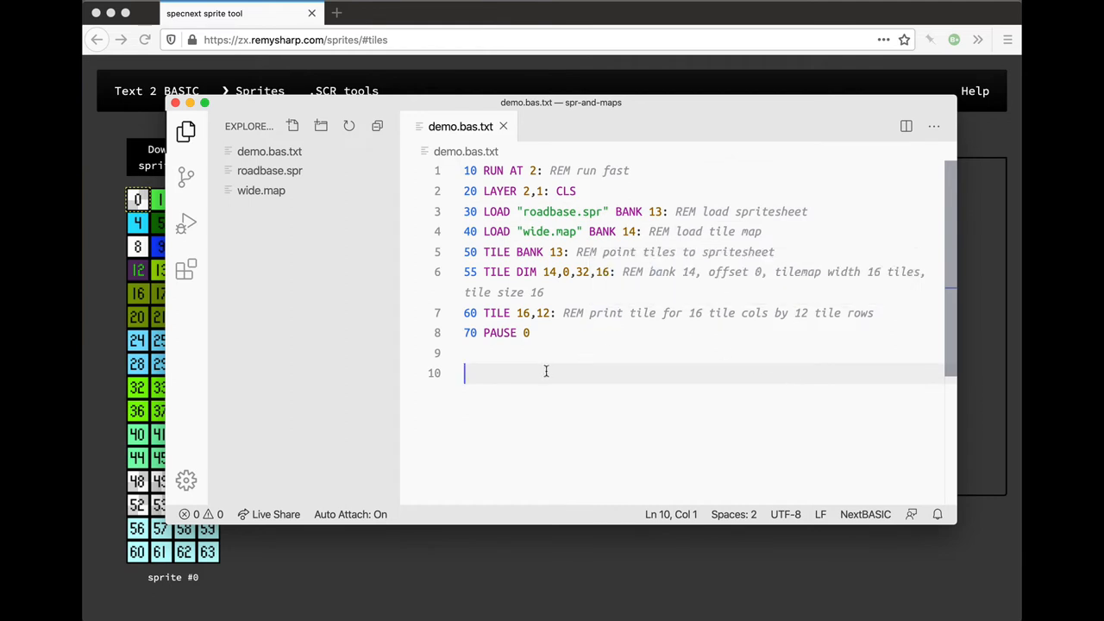
mouse_move(630, 338)
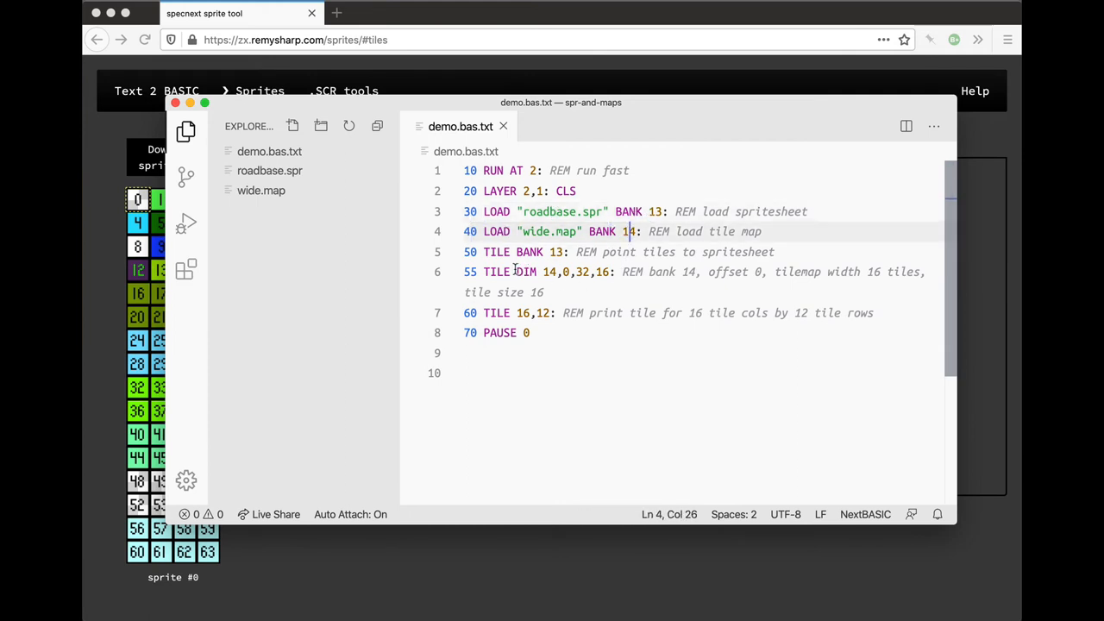
double_click(522, 272)
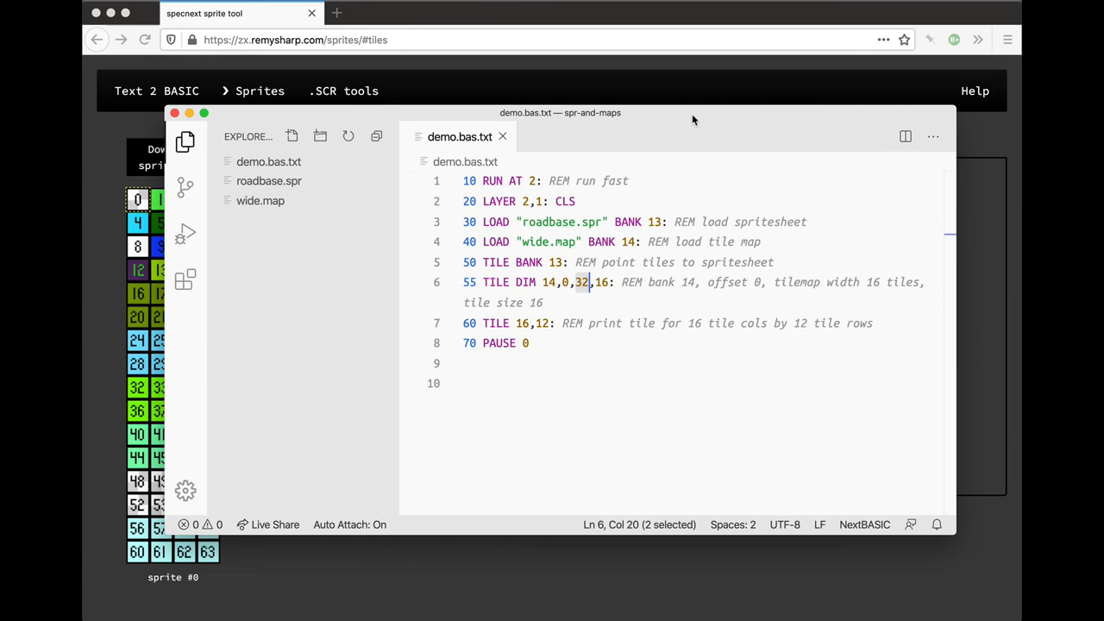
Step: Run the NextBASIC demo in CSpect to preview tile 63 edged with tile 7
click(593, 323)
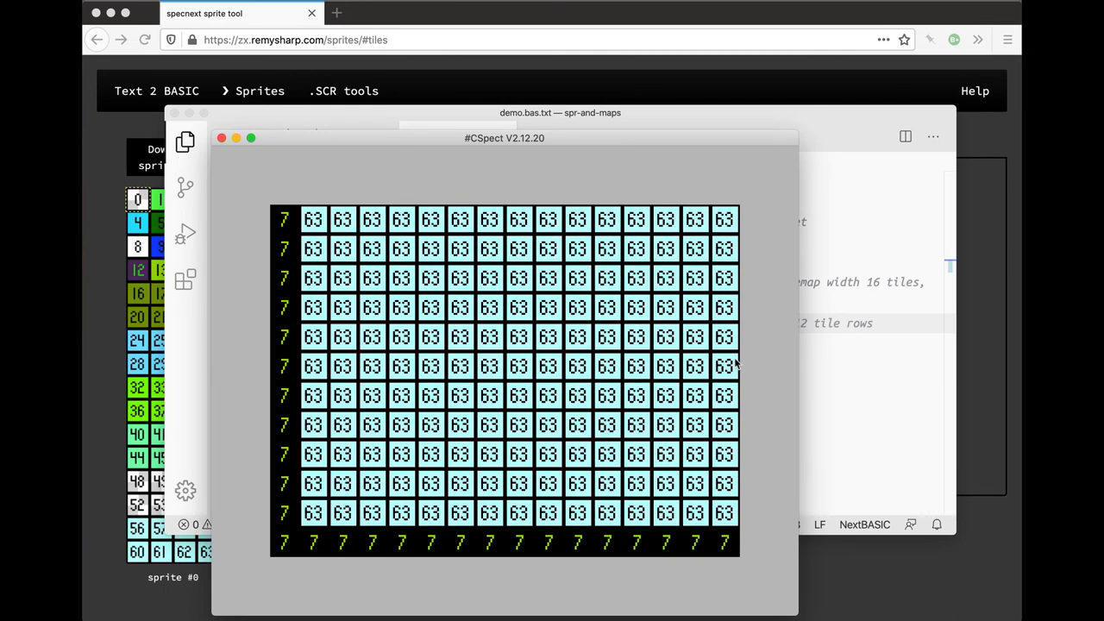
mouse_move(731, 414)
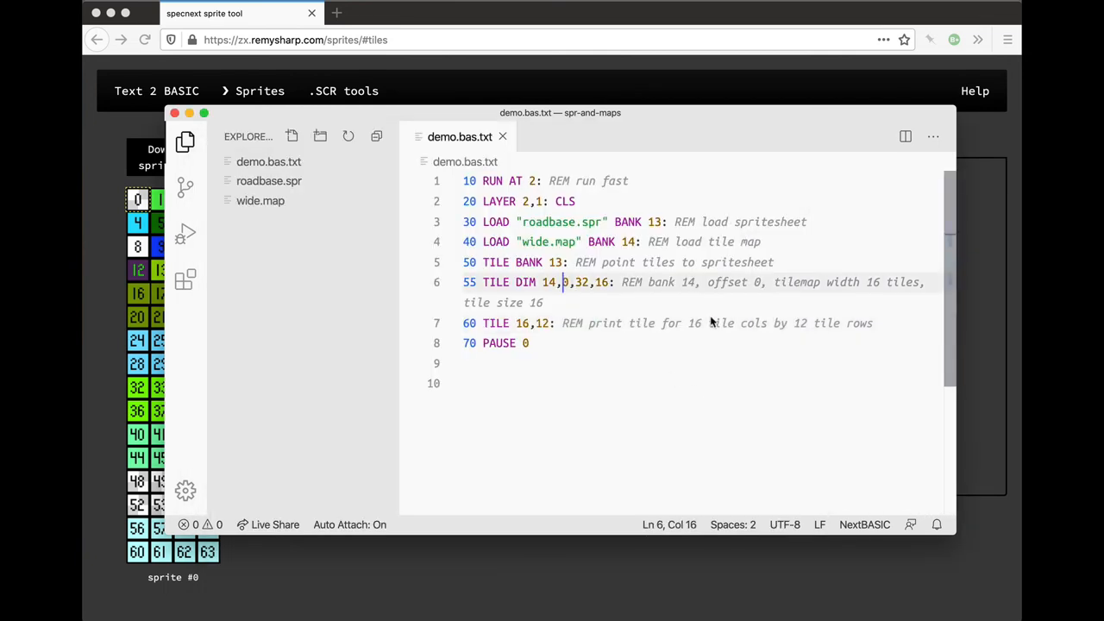
Step: Change the TILE DIM values to offset 0 and width 16, then rerun in CSpect
text(0)
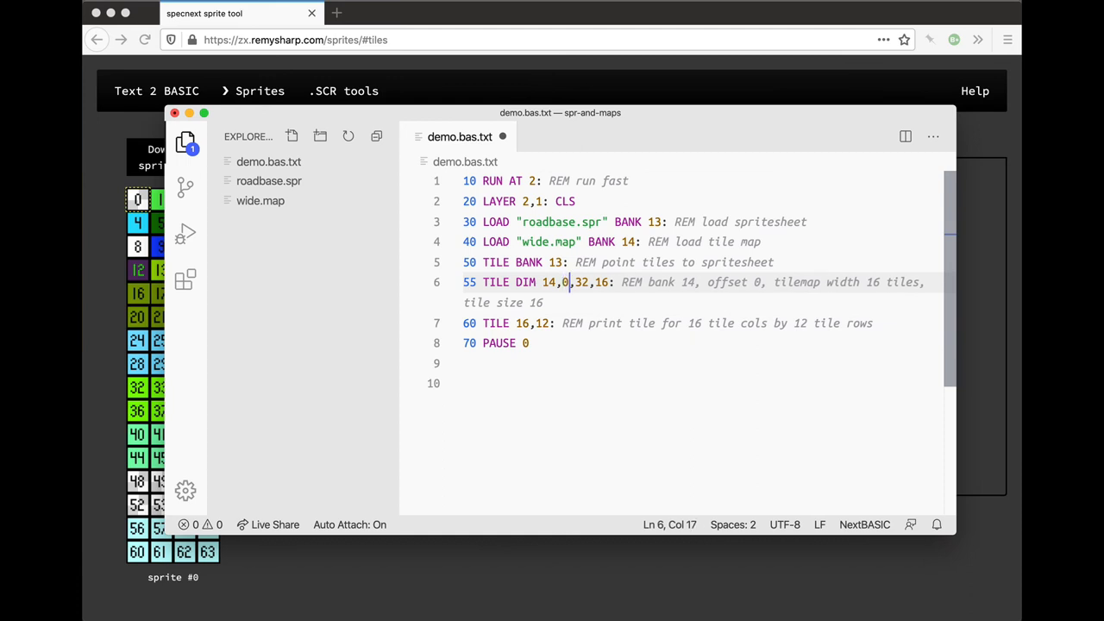
text(16)
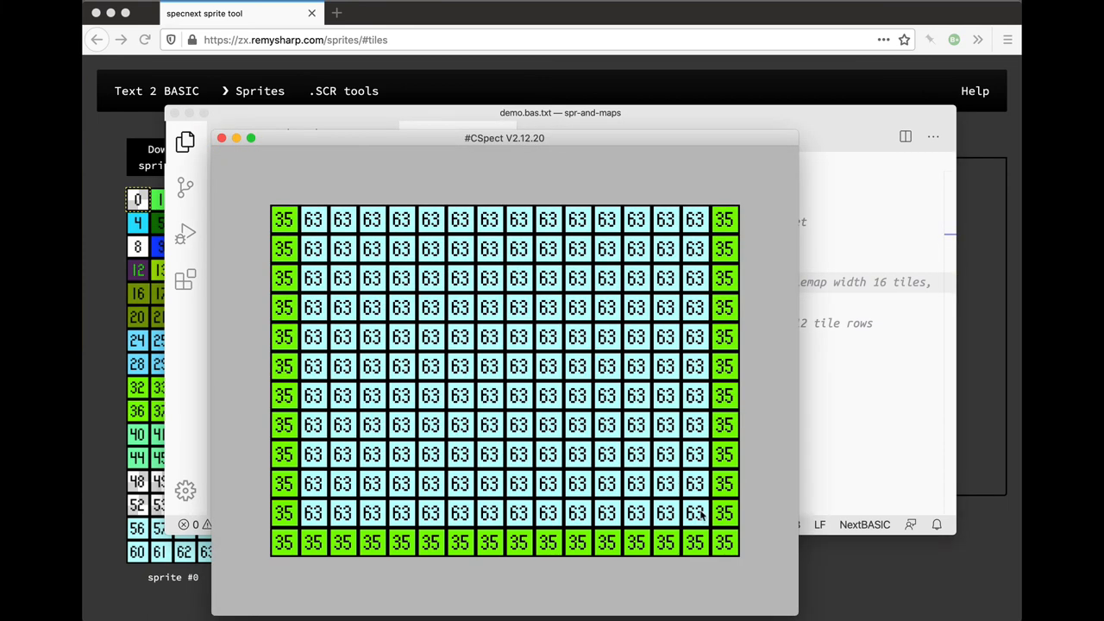
mouse_move(682, 355)
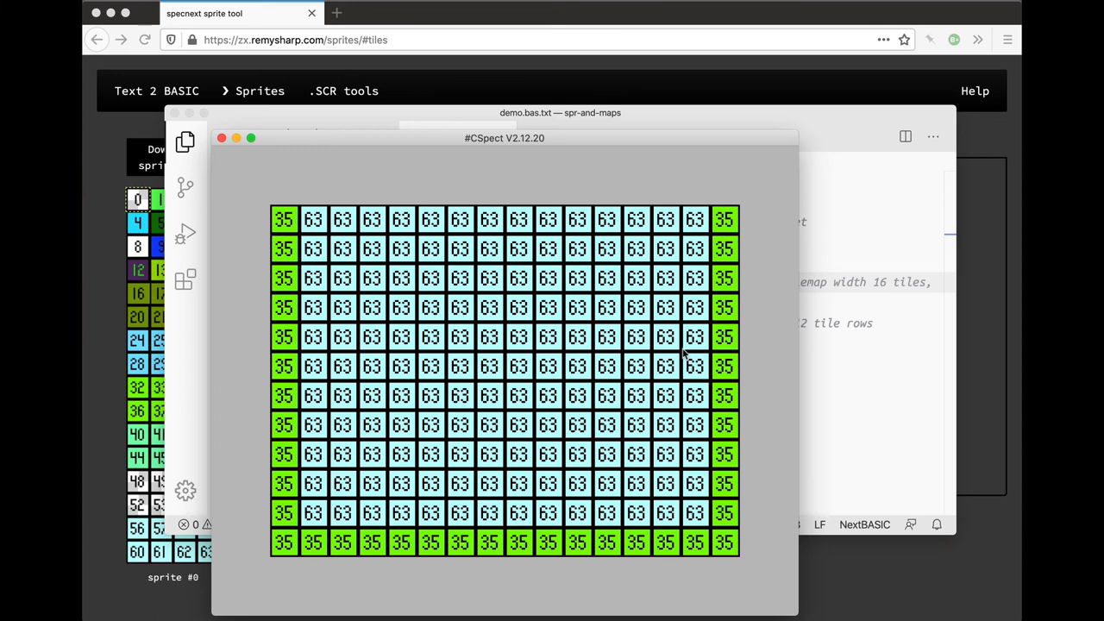
Step: Switch back to the sprite tool and scroll the 32×12 tile map right
click(222, 138)
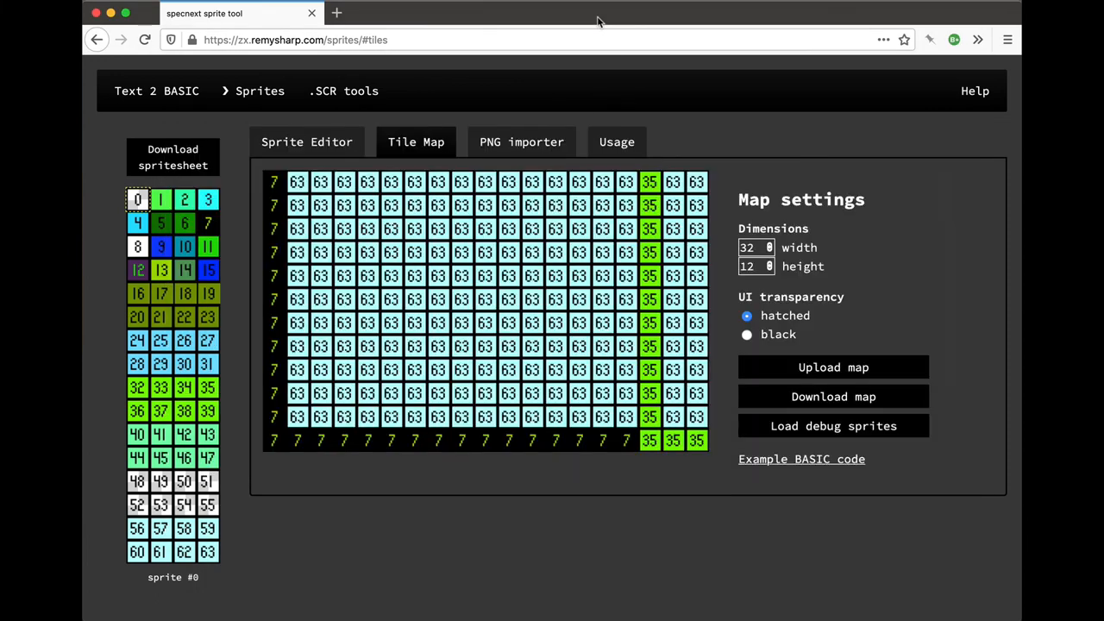
mouse_move(556, 258)
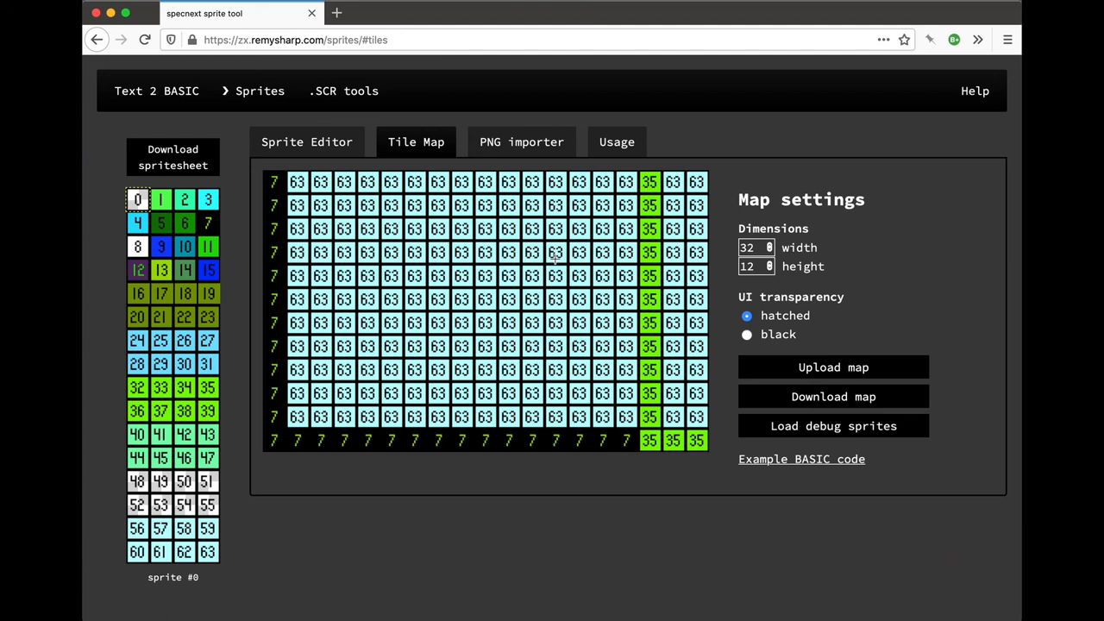
scroll(right, 3)
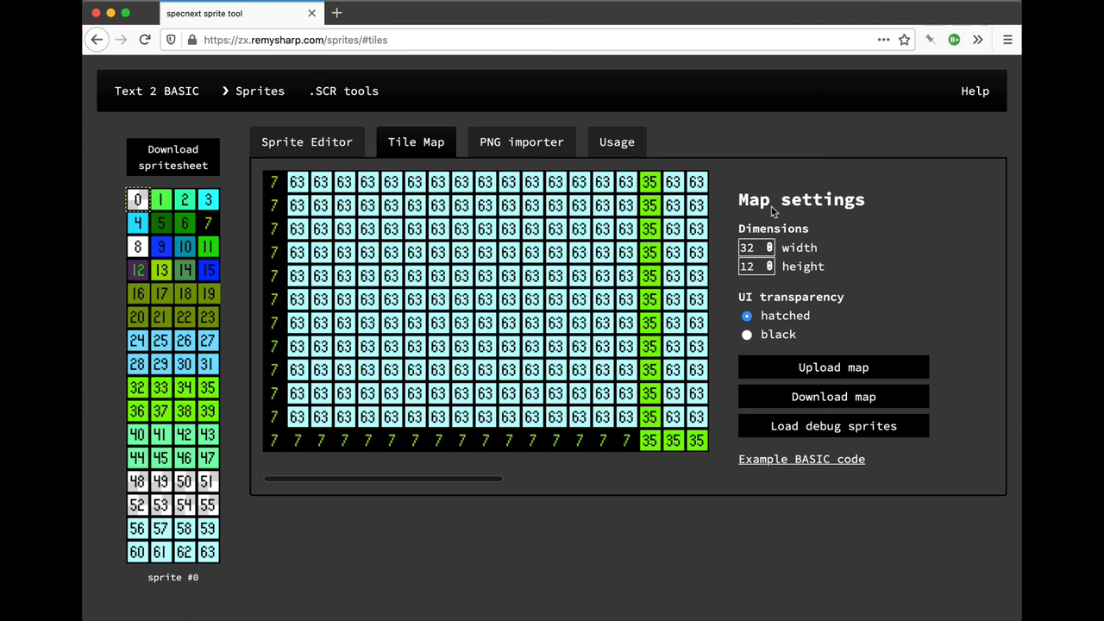
mouse_move(866, 144)
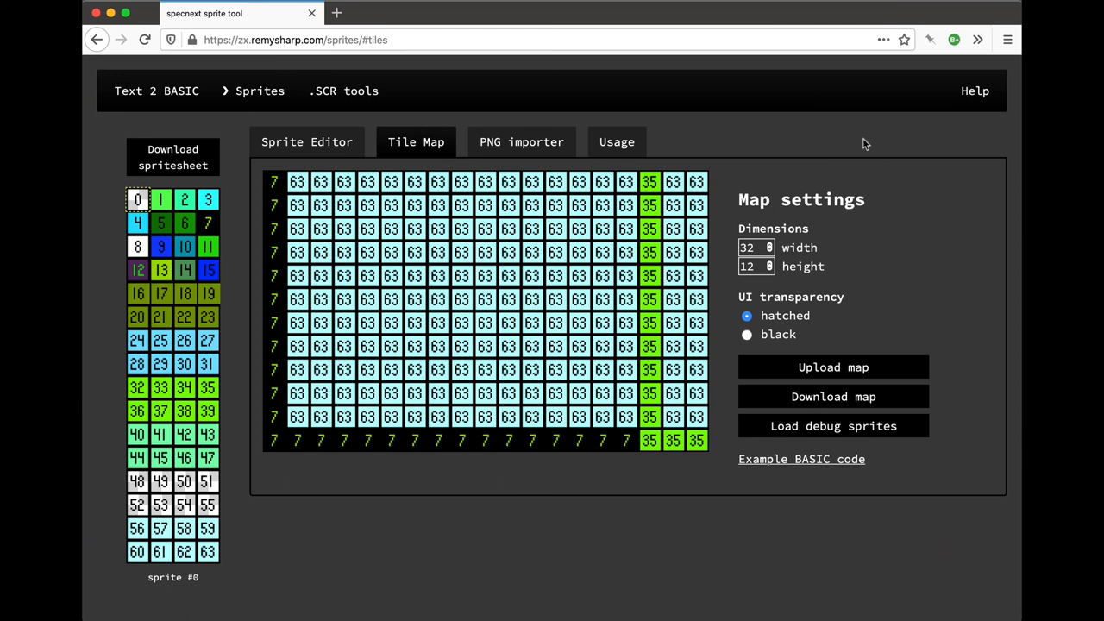